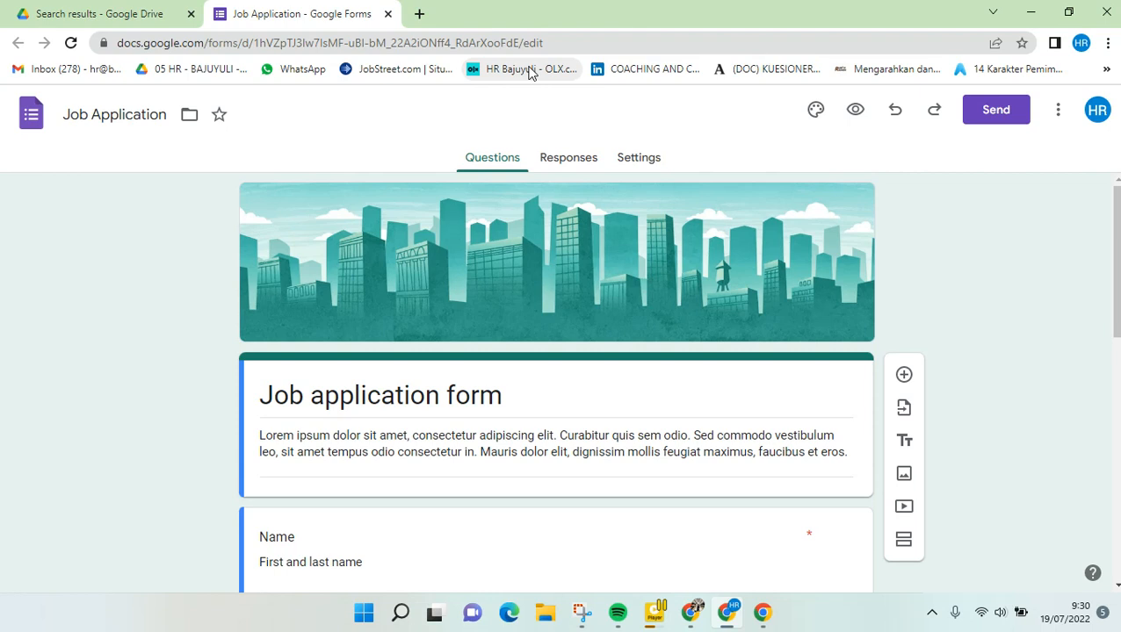
pyautogui.moveTo(490, 128)
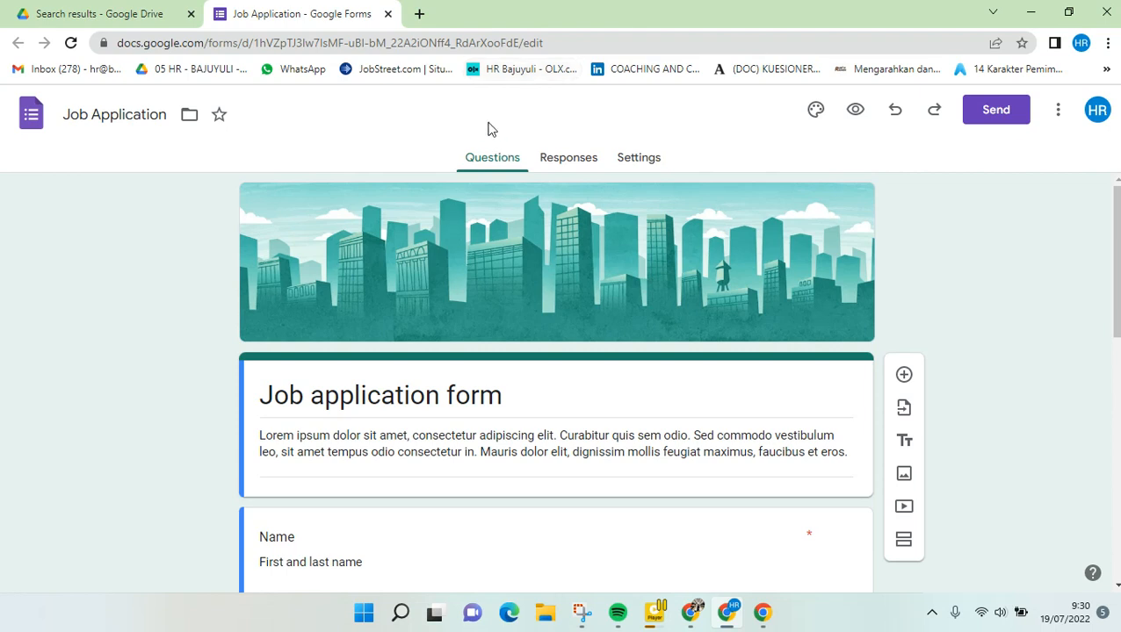
pyautogui.moveTo(1050, 152)
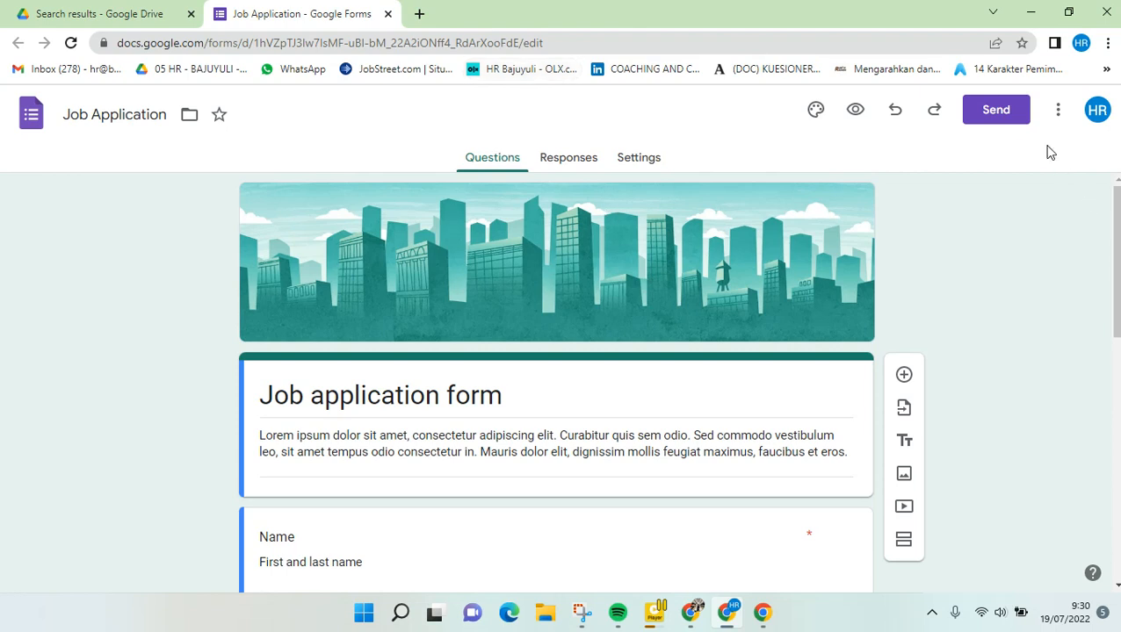
pyautogui.moveTo(1097, 110)
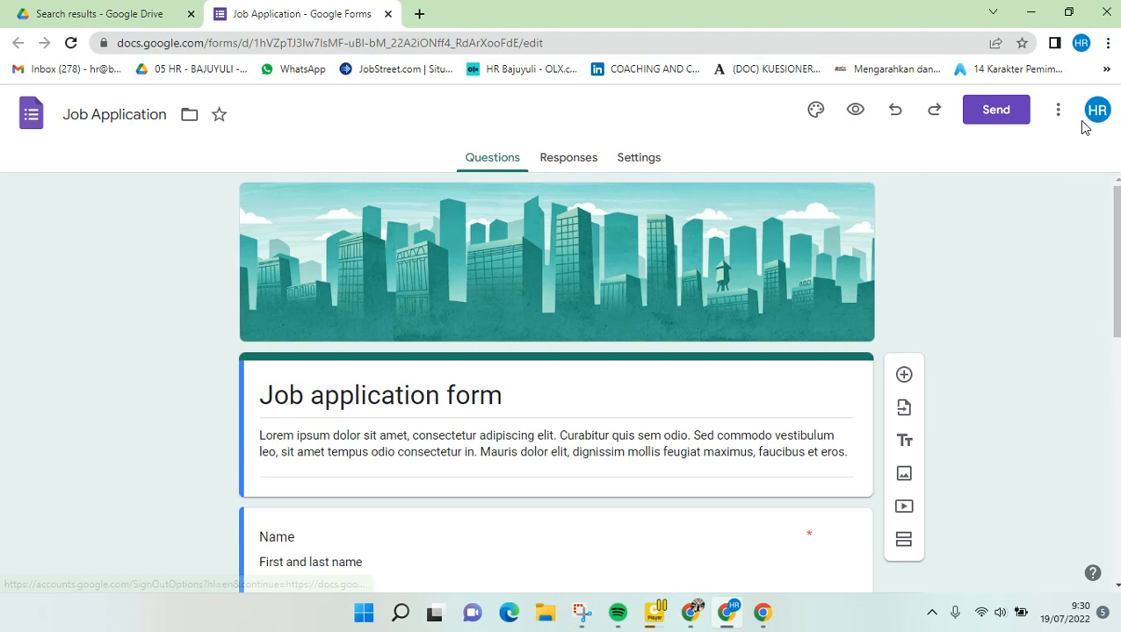
# Check the signed-in accounts, copy the live form's web address, and close the live form tab
pyautogui.click(1097, 109)
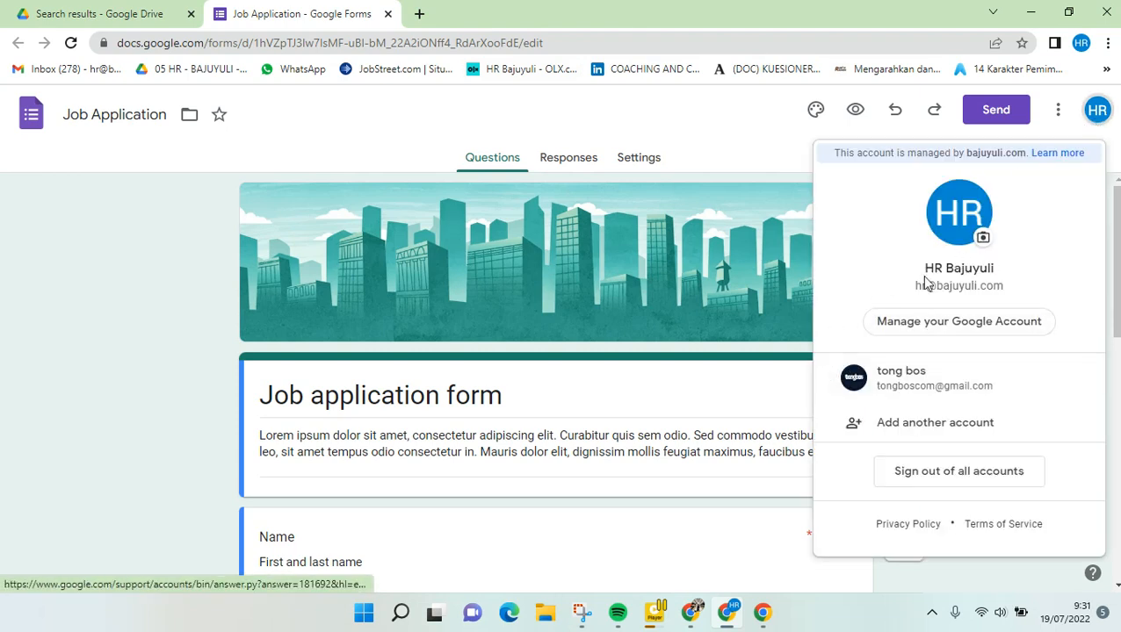
pyautogui.click(139, 170)
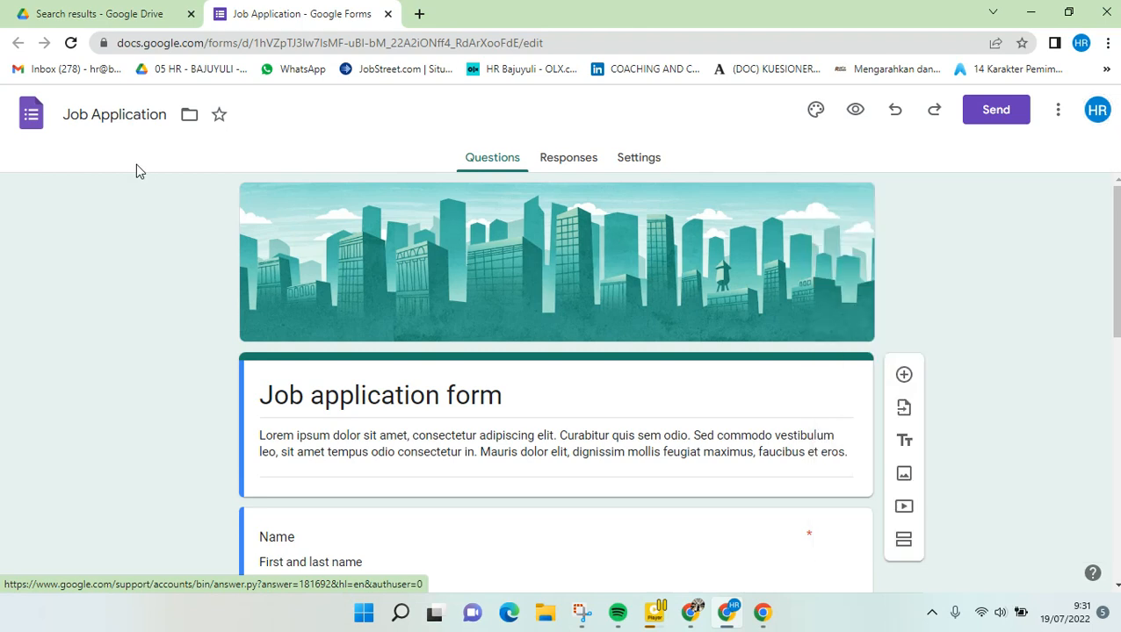
pyautogui.moveTo(157, 266)
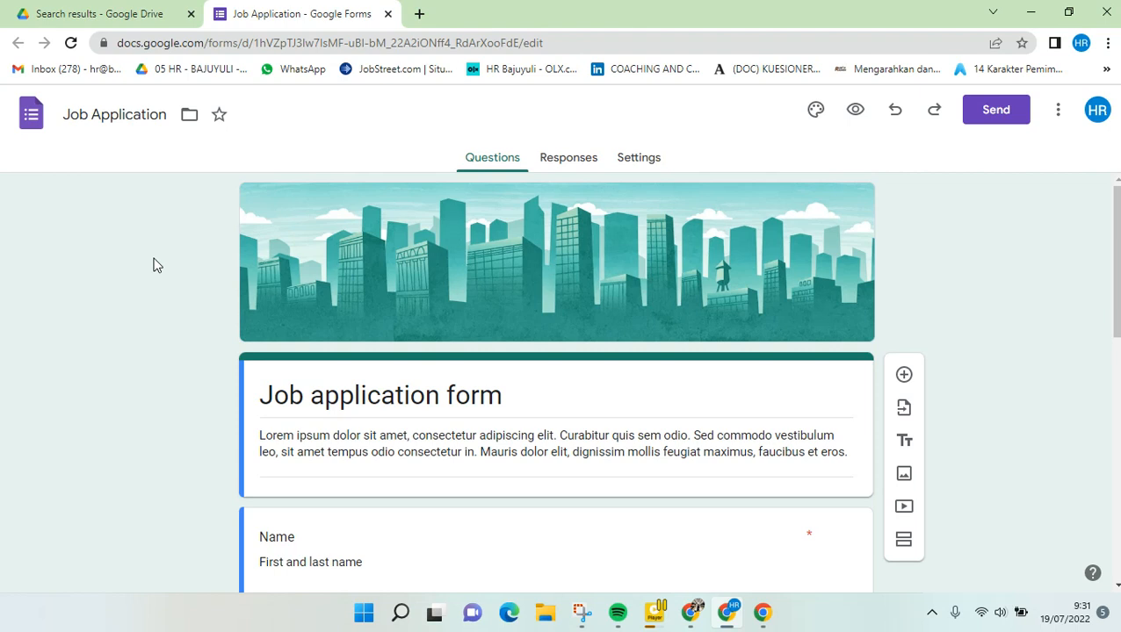
pyautogui.moveTo(379, 185)
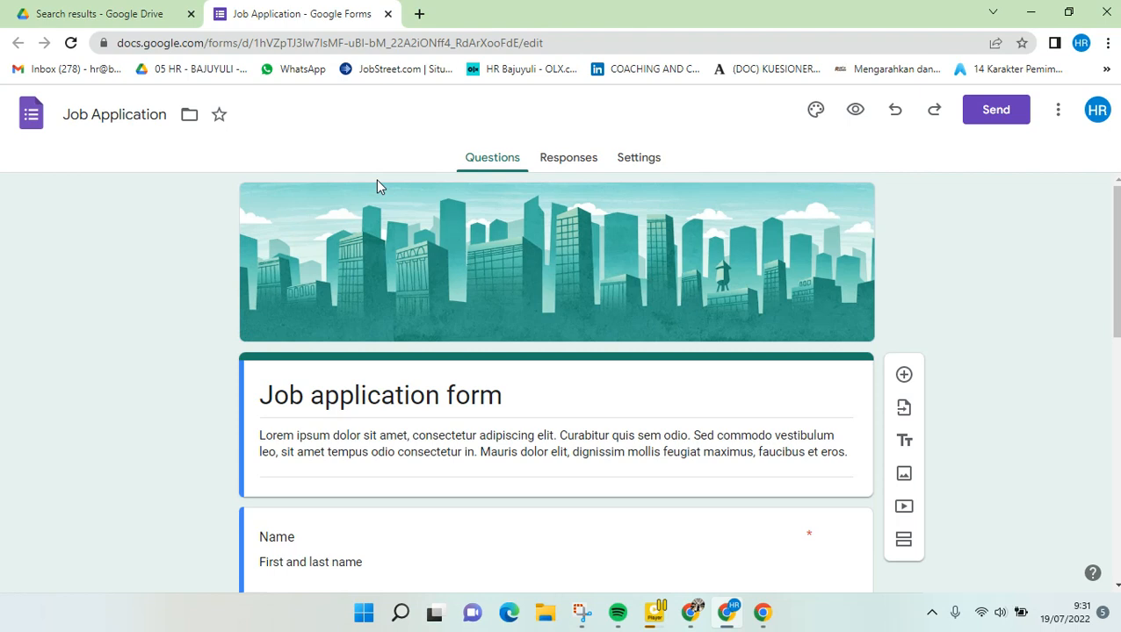
pyautogui.moveTo(562, 249)
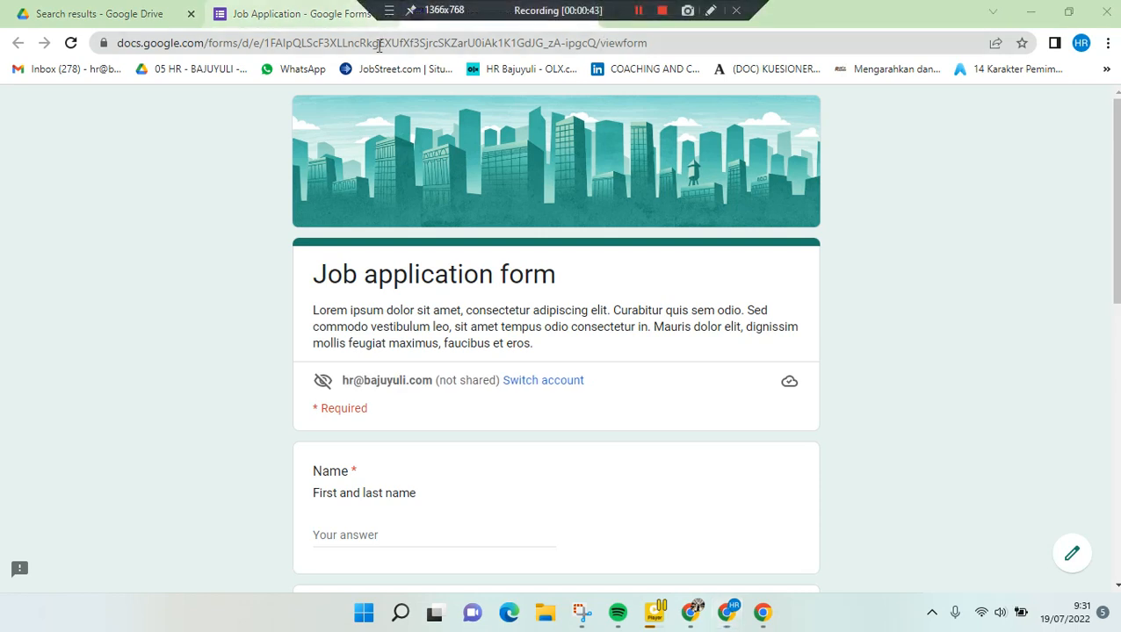
pyautogui.click(377, 43)
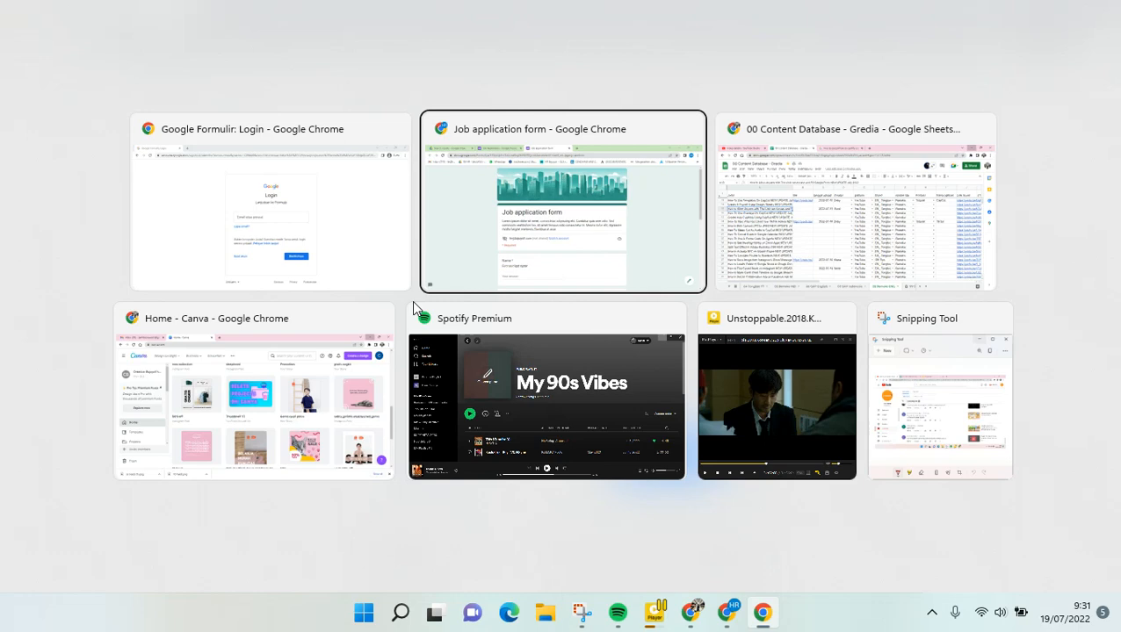
pyautogui.click(561, 202)
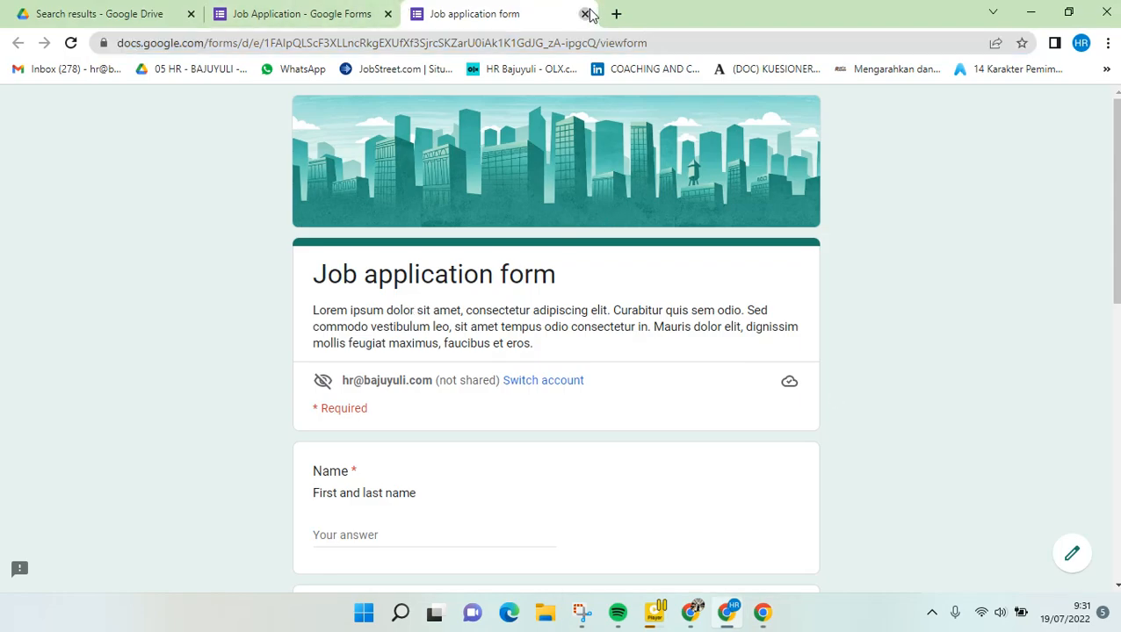
pyautogui.click(586, 14)
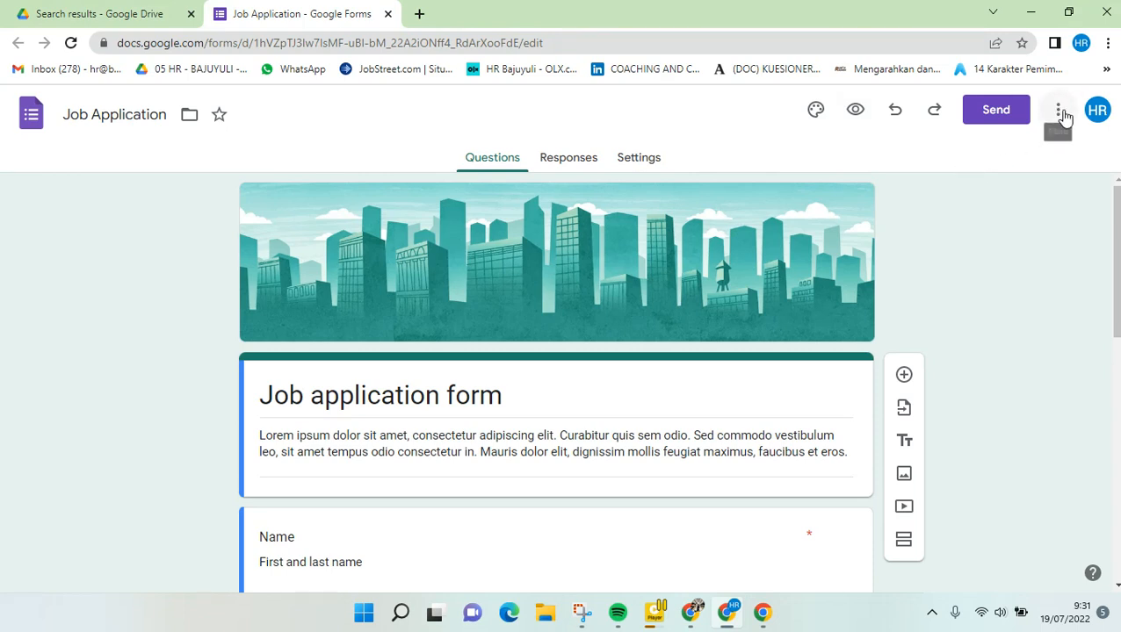
pyautogui.click(1057, 109)
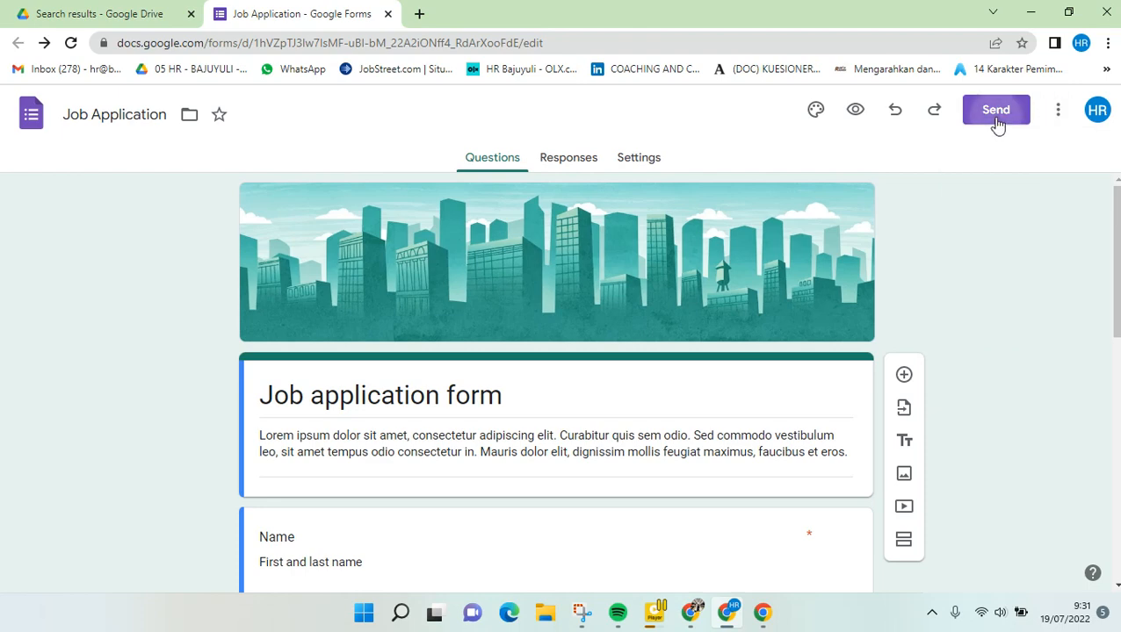
pyautogui.click(995, 109)
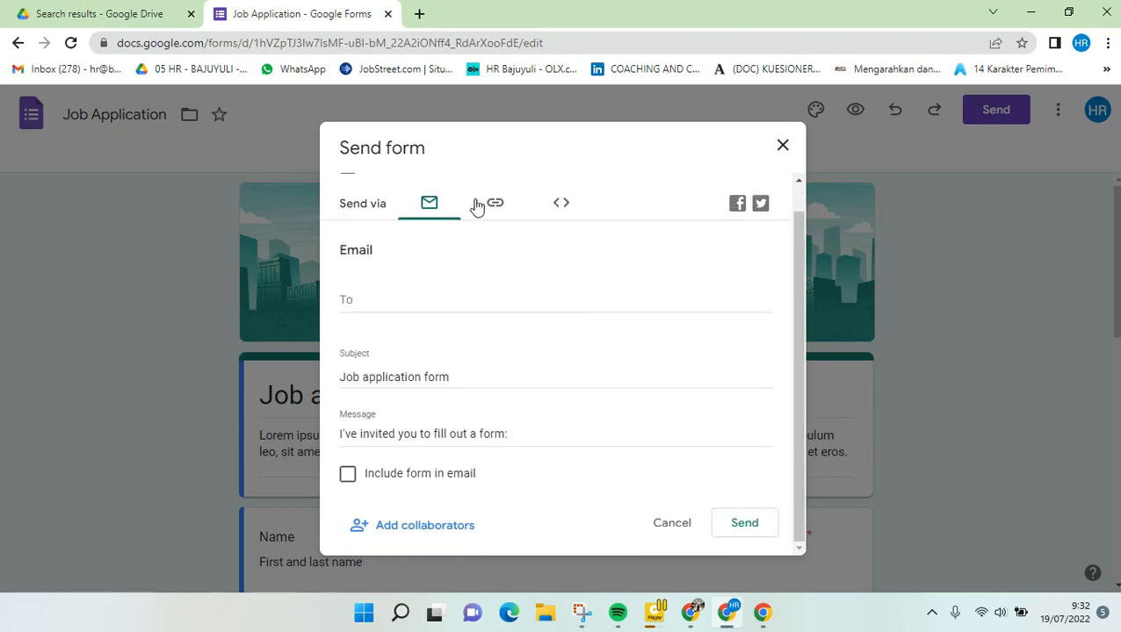
pyautogui.click(495, 203)
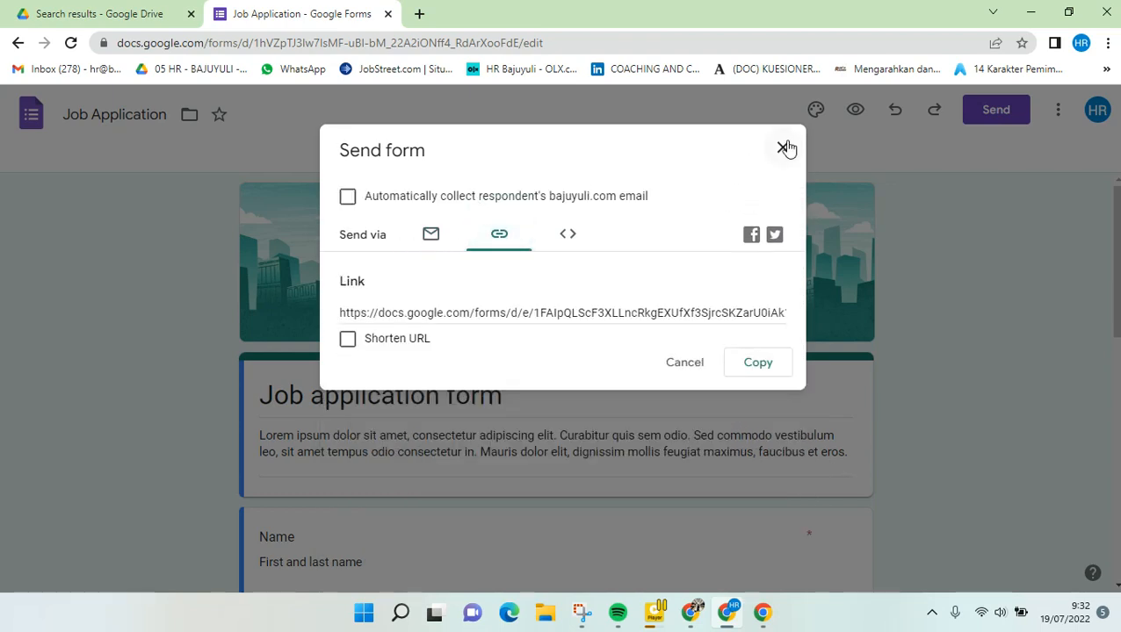
pyautogui.click(786, 147)
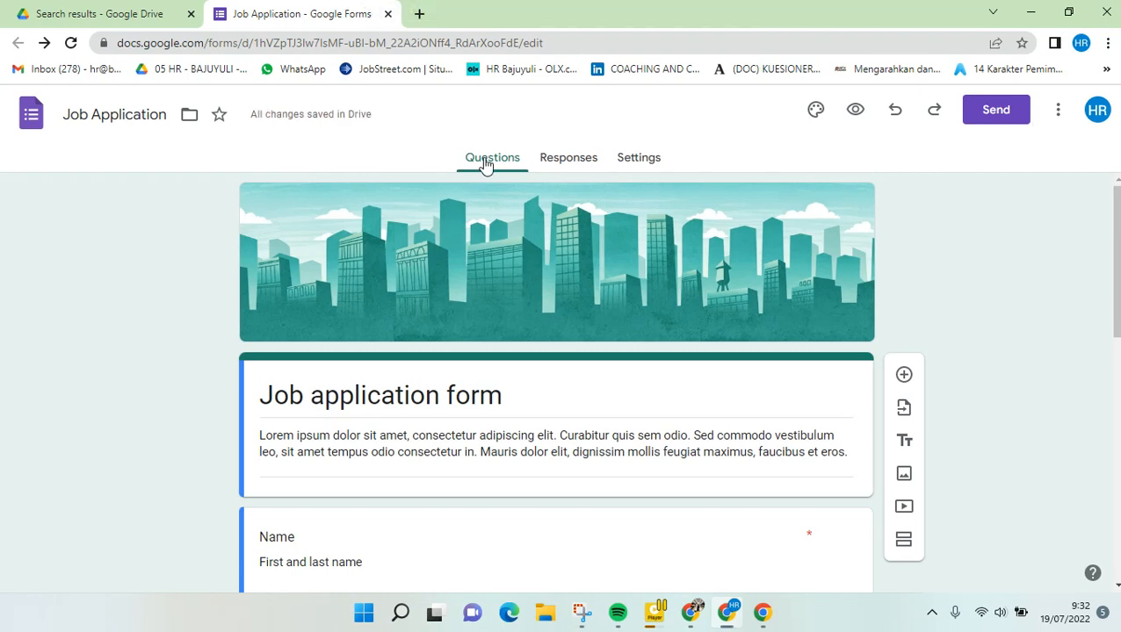
pyautogui.moveTo(611, 144)
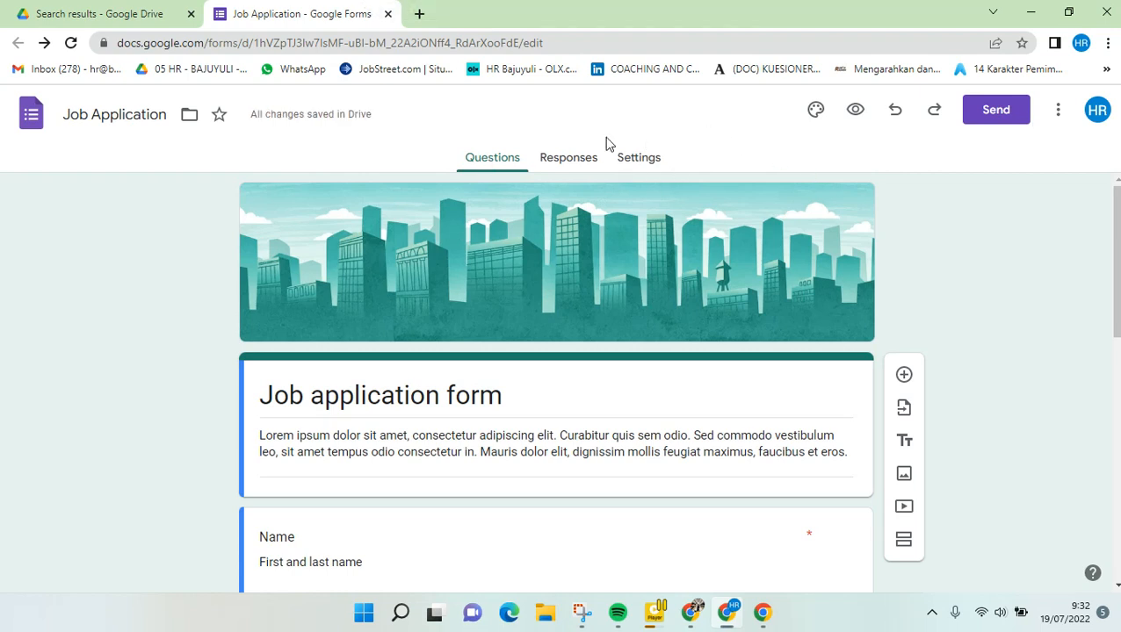
# In Settings > Responses, switch off 'Restrict to users in bajuyuli.com and its trusted organizations'
pyautogui.click(639, 157)
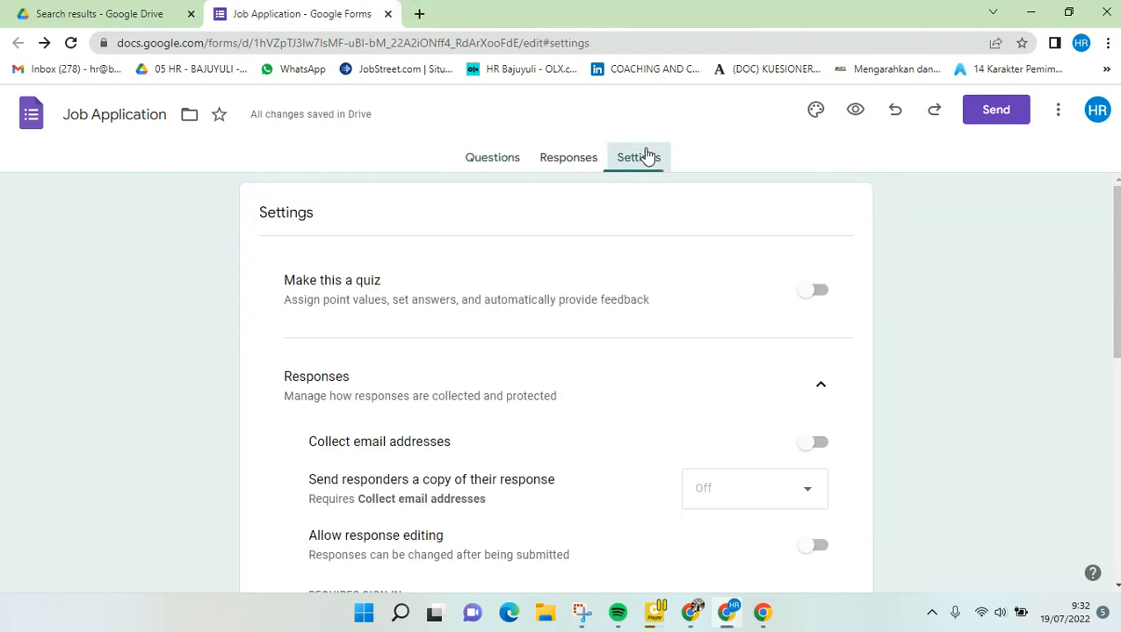
pyautogui.scroll(-3)
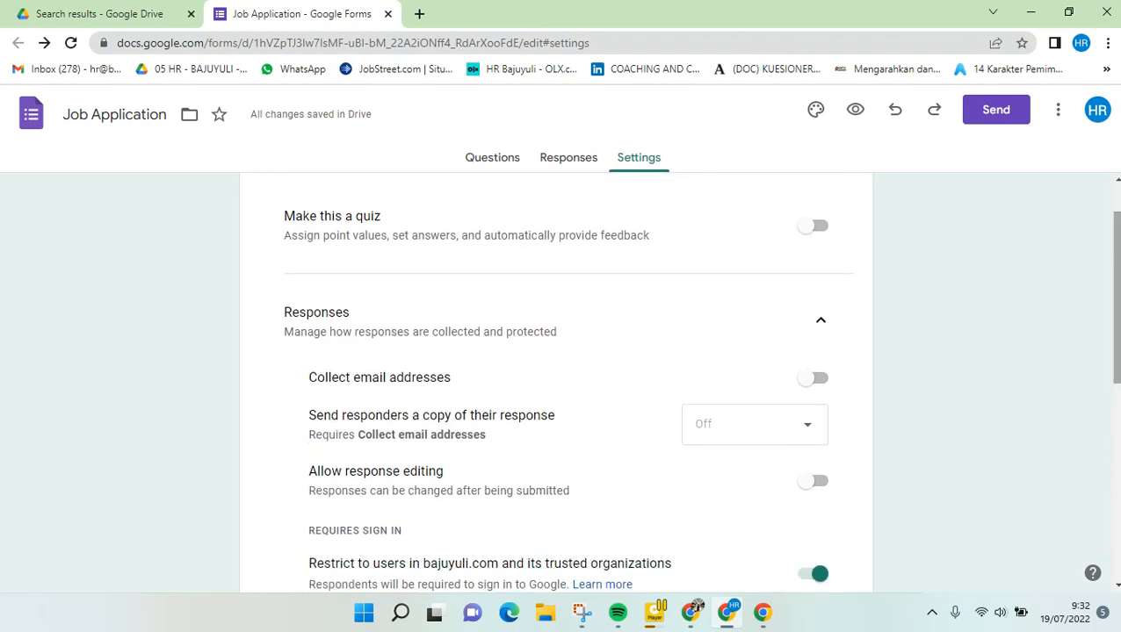
pyautogui.scroll(-3)
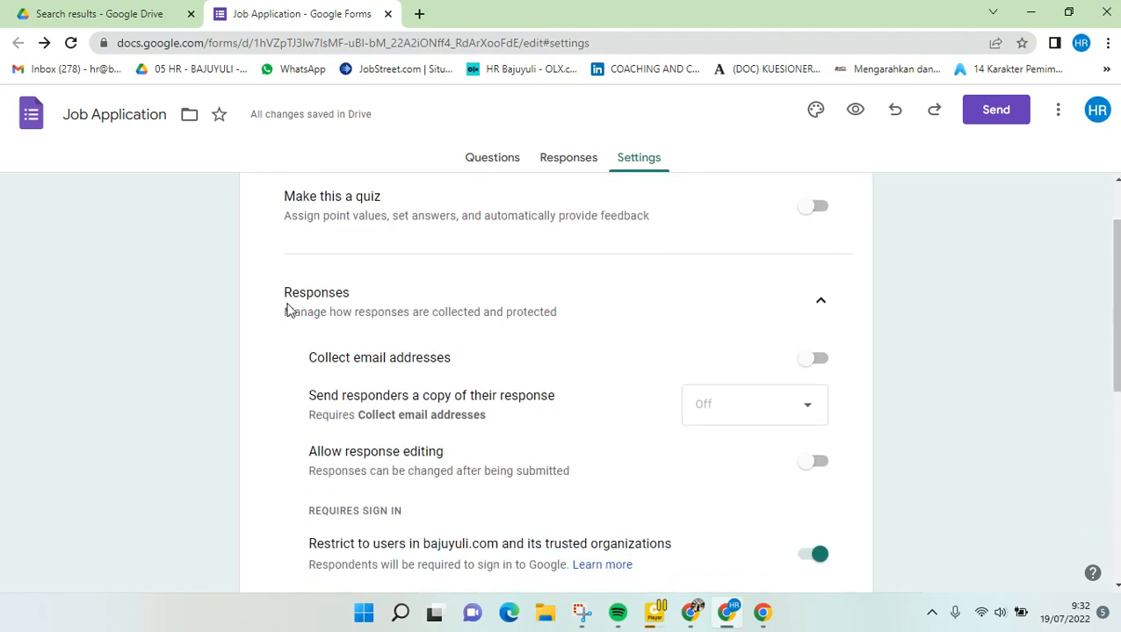
pyautogui.scroll(-3)
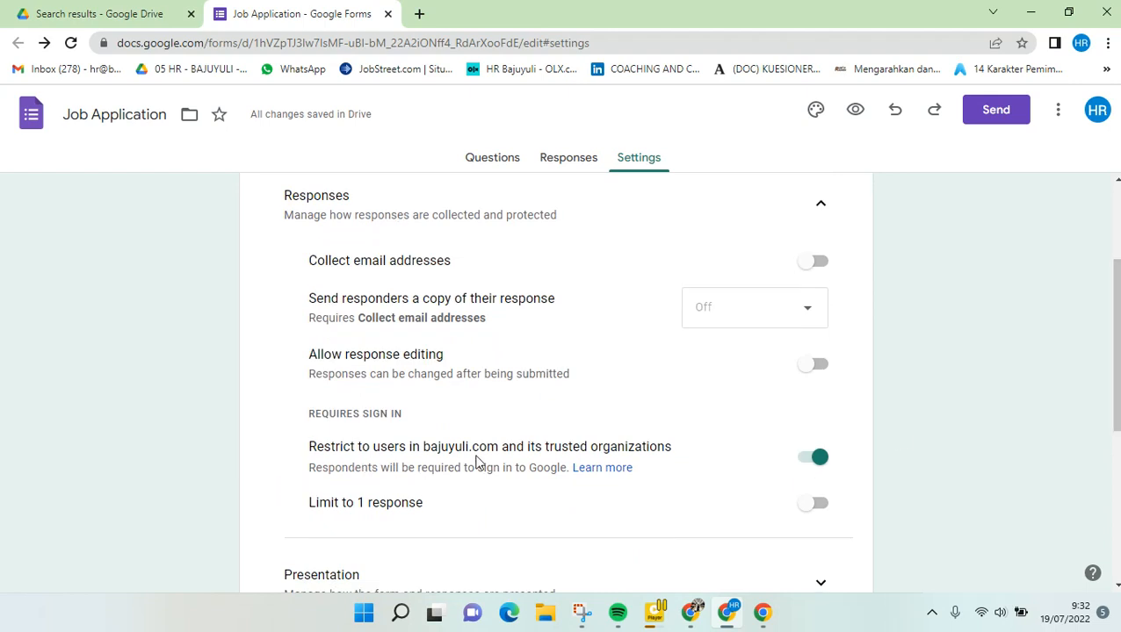
pyautogui.moveTo(588, 485)
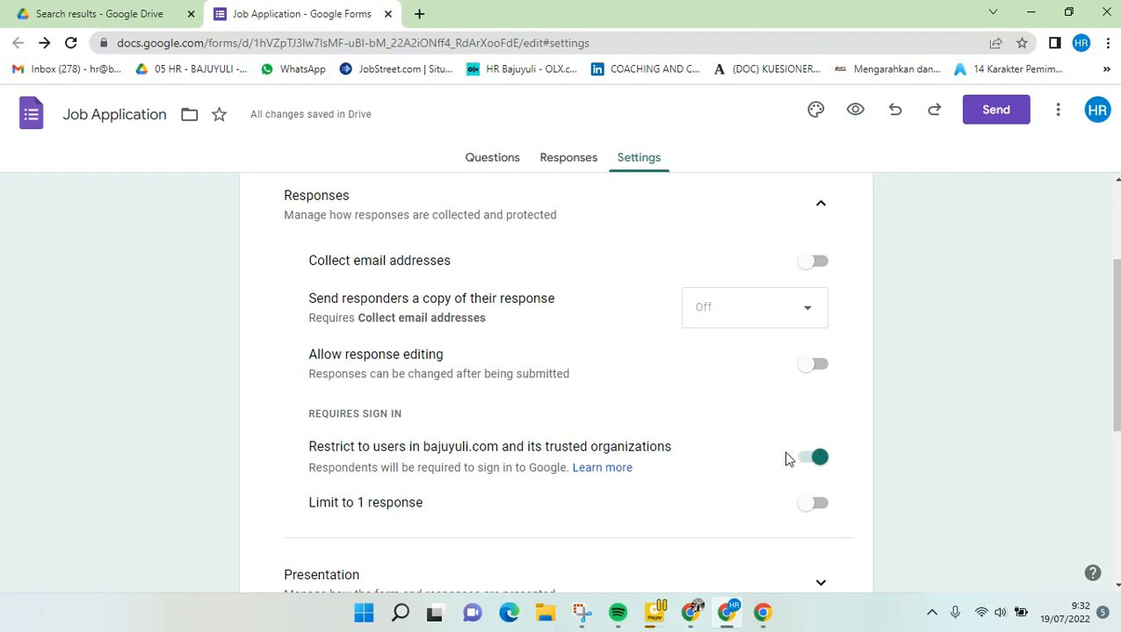
pyautogui.click(810, 456)
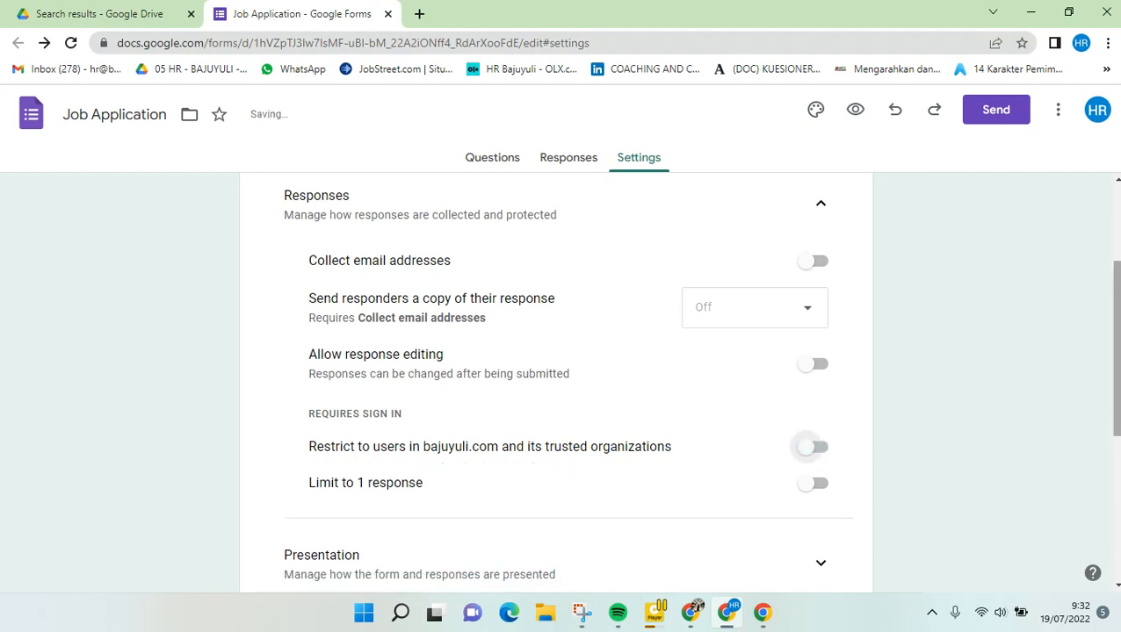
pyautogui.scroll(-3)
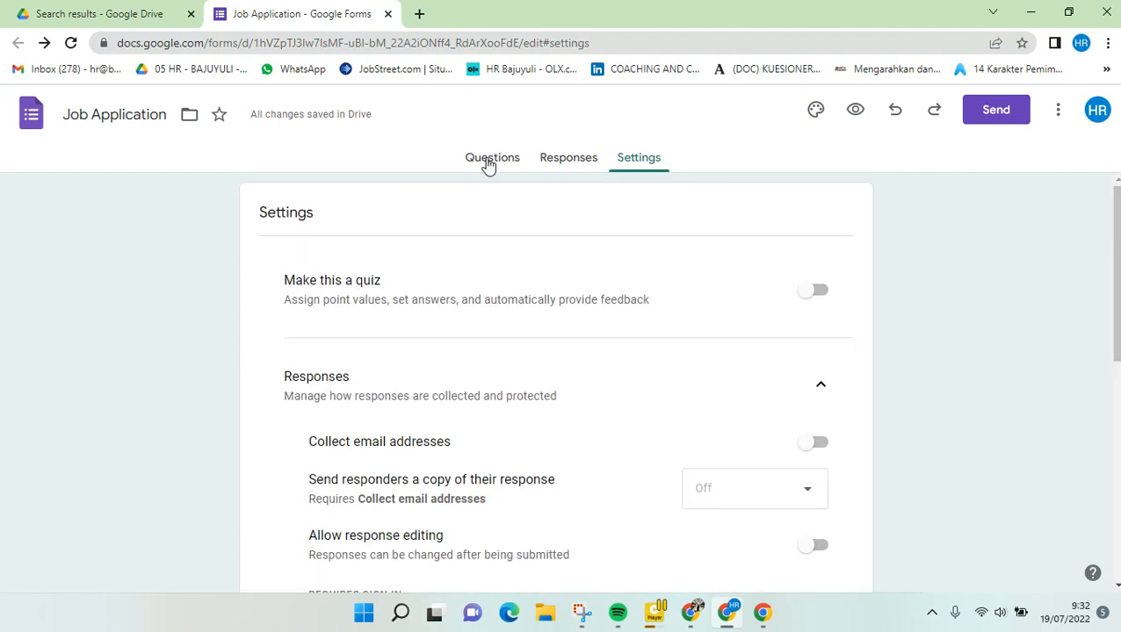
# Return to the Questions view and show the job application form's shareable link in Send form
pyautogui.click(492, 157)
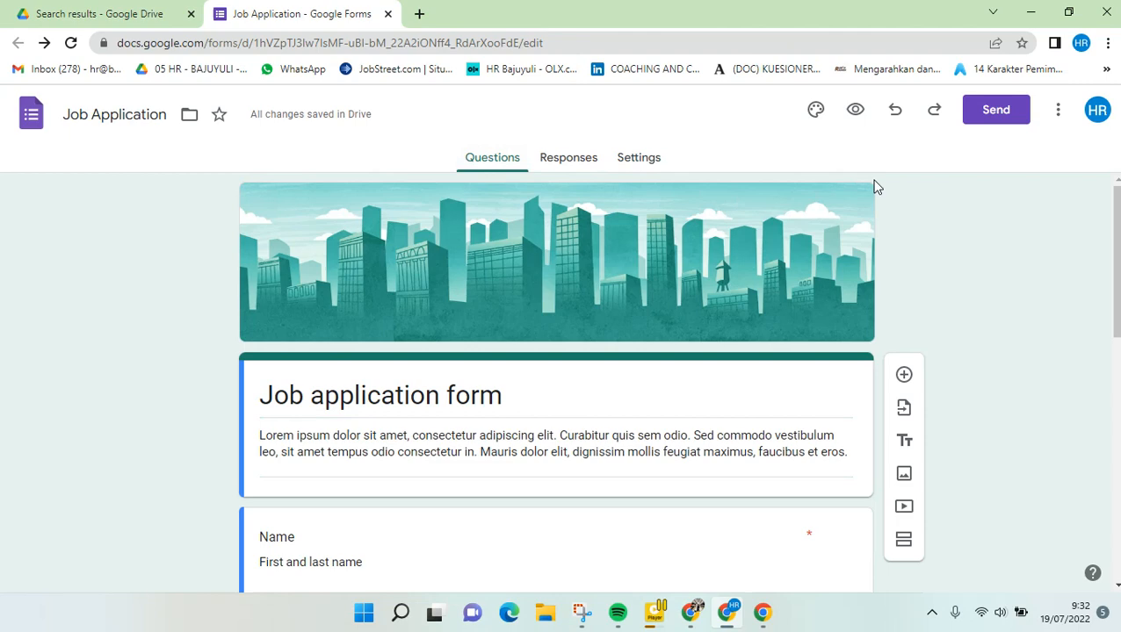
pyautogui.moveTo(996, 109)
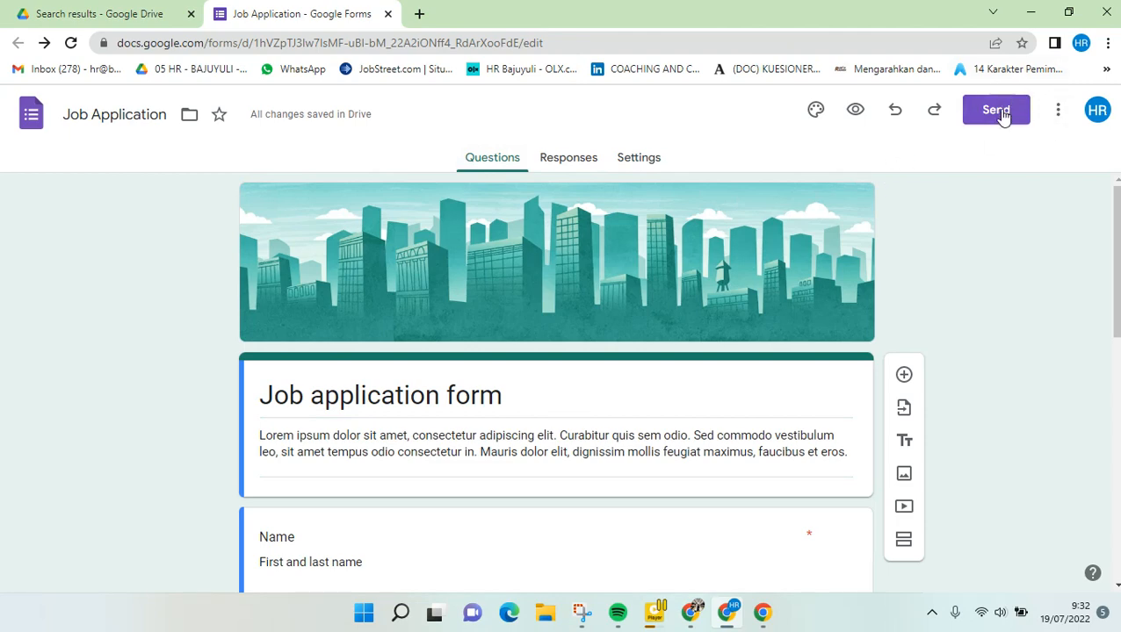
pyautogui.click(995, 110)
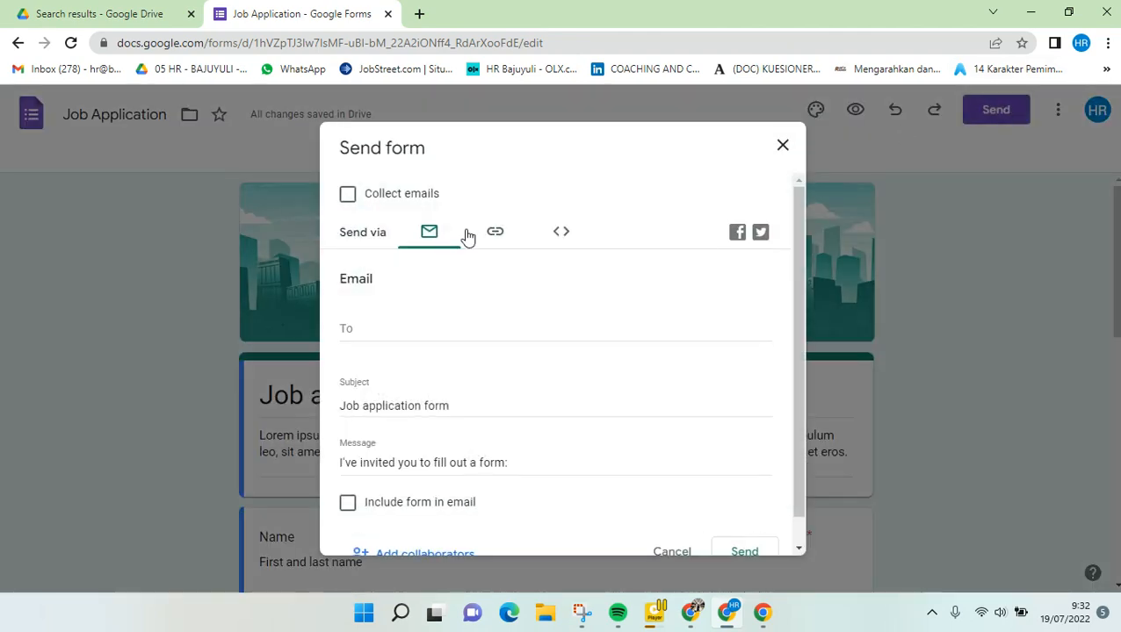
pyautogui.click(499, 232)
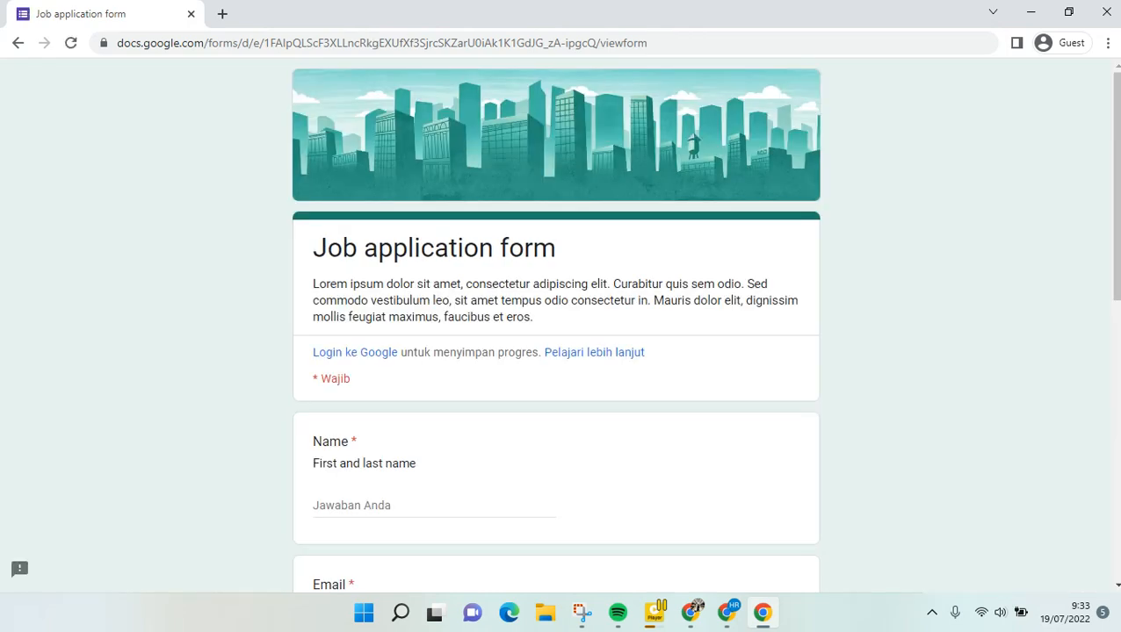
# Scroll through the live form in the guest window to confirm its questions load without sign-in
pyautogui.scroll(-3)
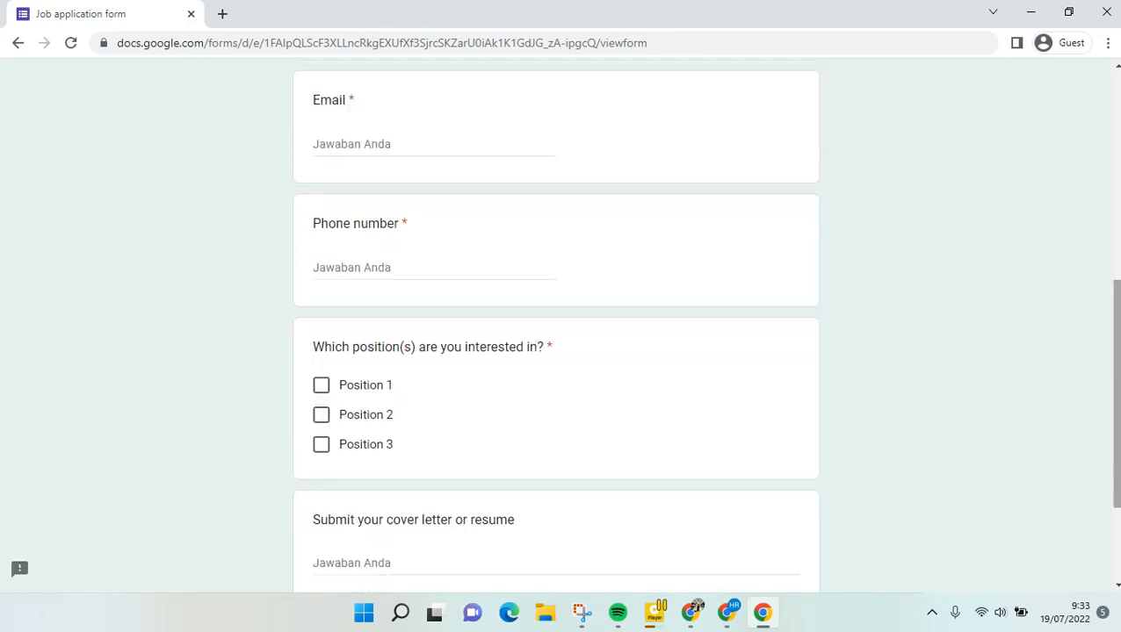
pyautogui.scroll(3)
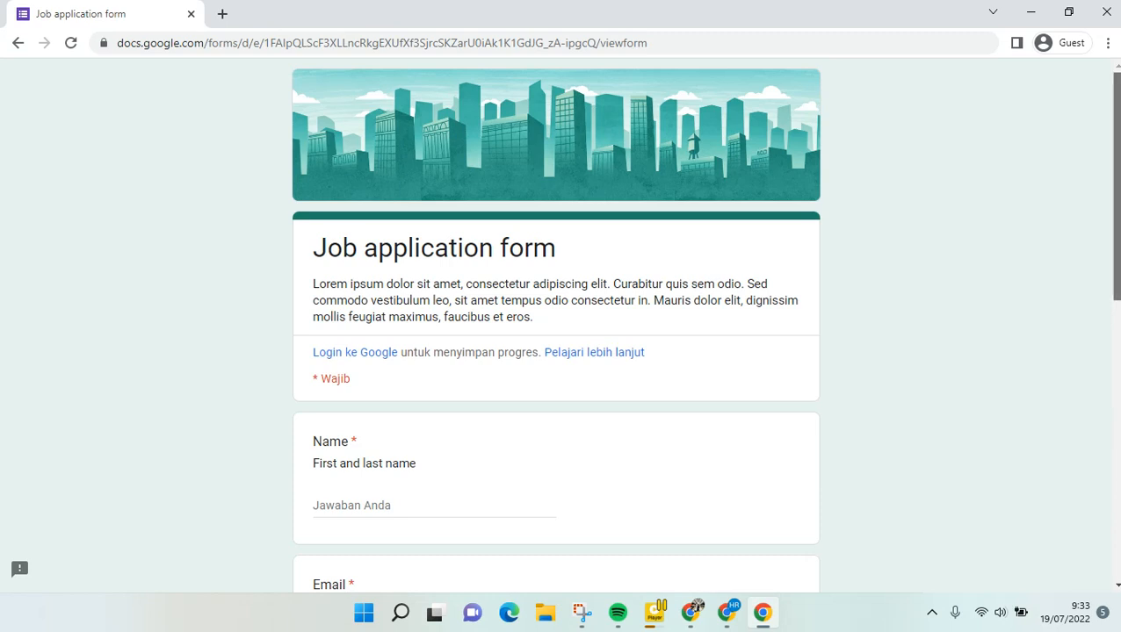